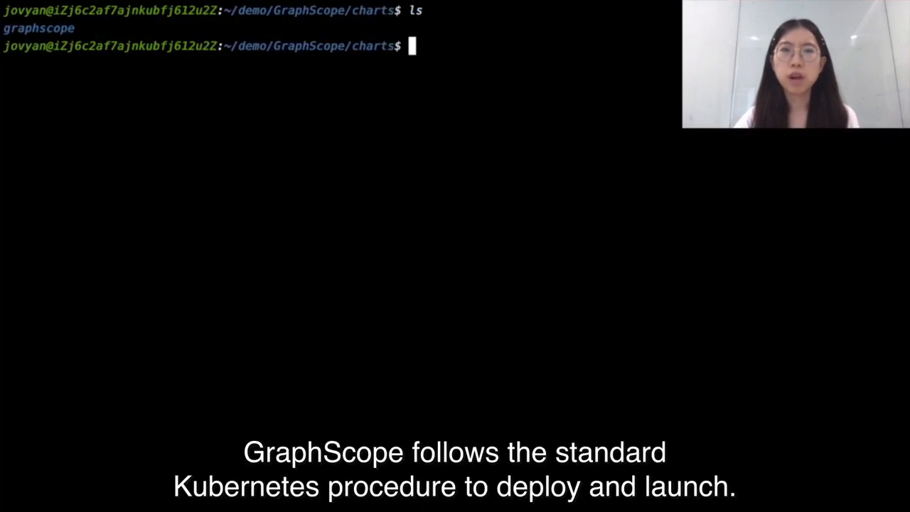
- Install the graphscope Helm chart, then begin a kubectl get pod command
text(helm install)
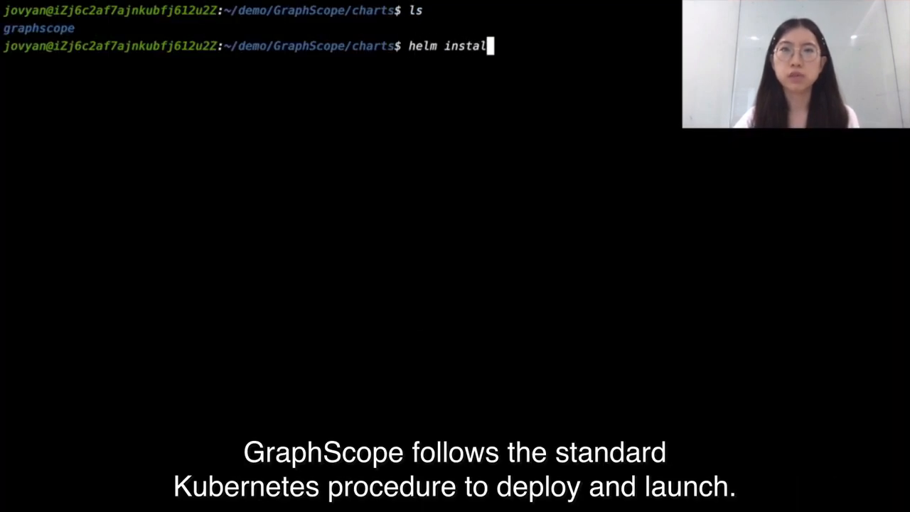
text(graphscope)
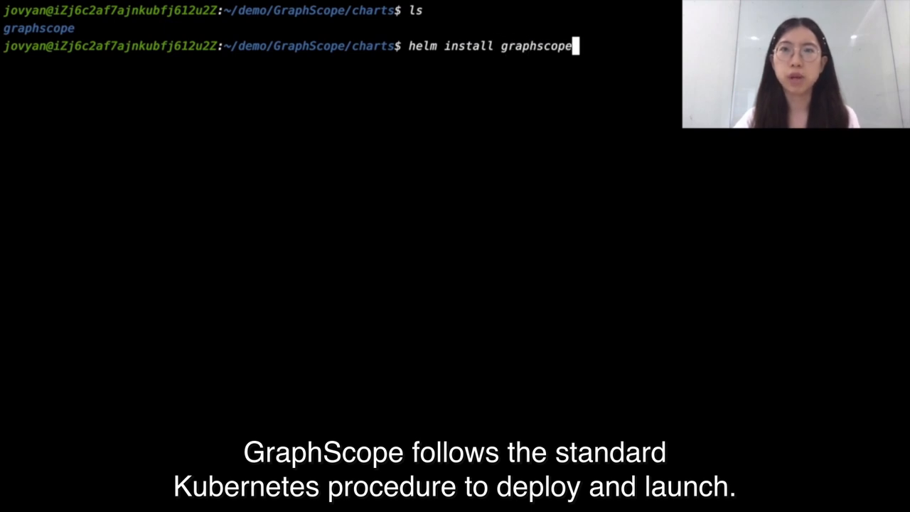
key(Return)
text(kubectl)
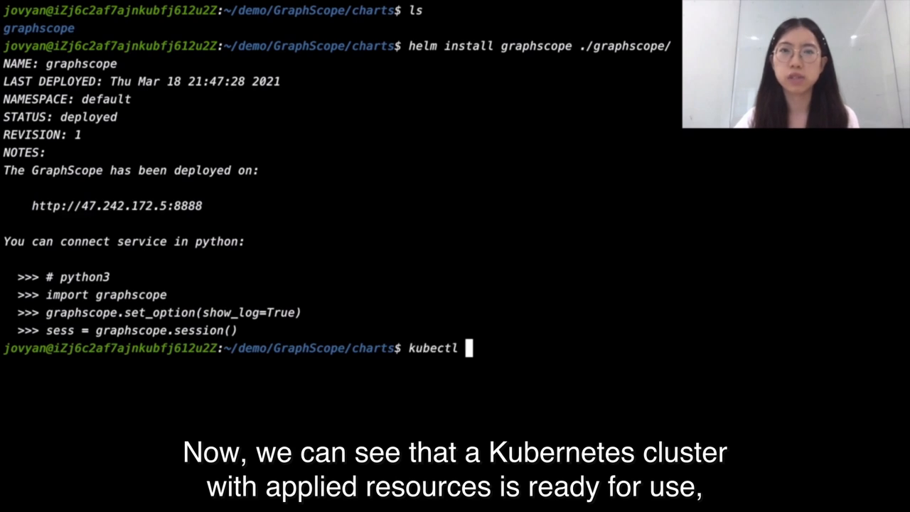
text(get pod)
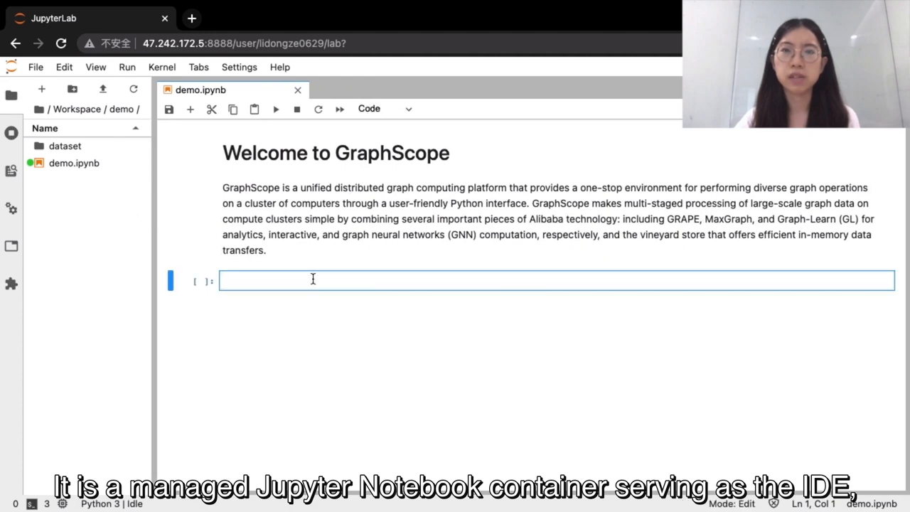
- Import graphscope and create a session at addr 192.168.0.188:32535 in the first cell
text(import graphscope)
text(sess = graphscope.session()
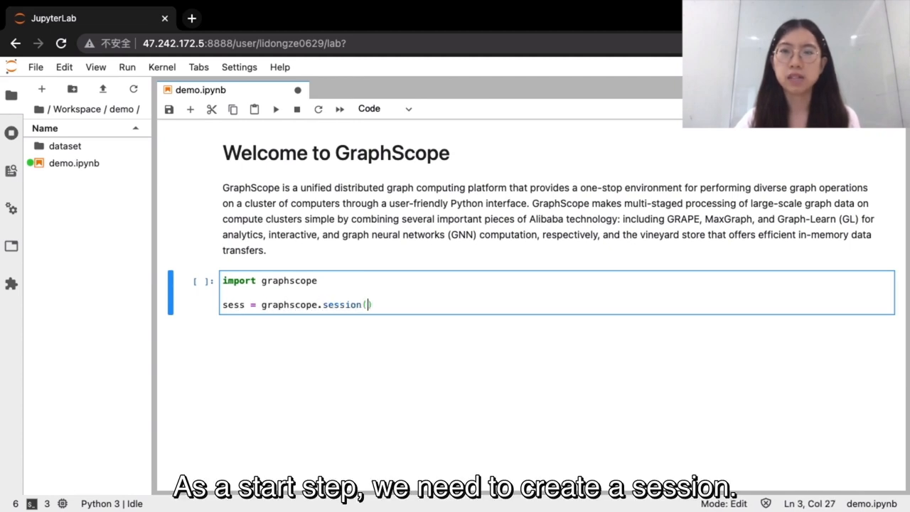
text(addr=)
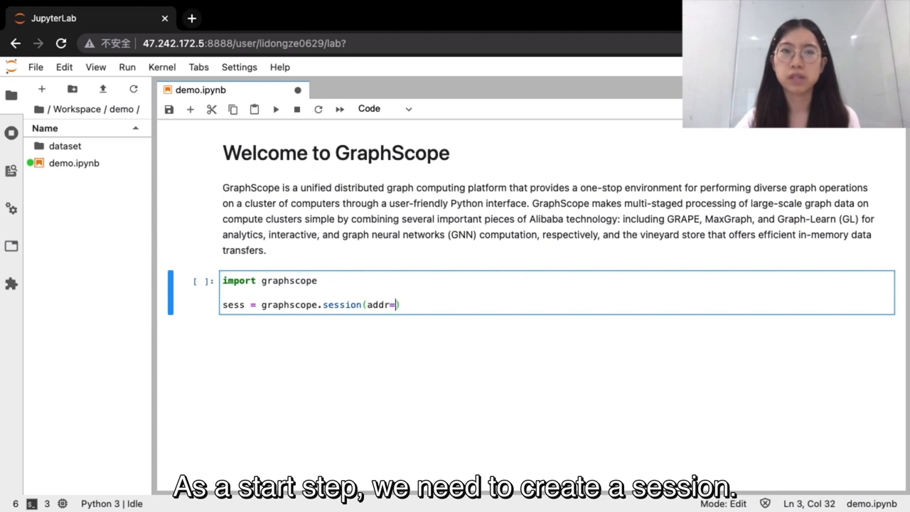
key(Shift+Enter)
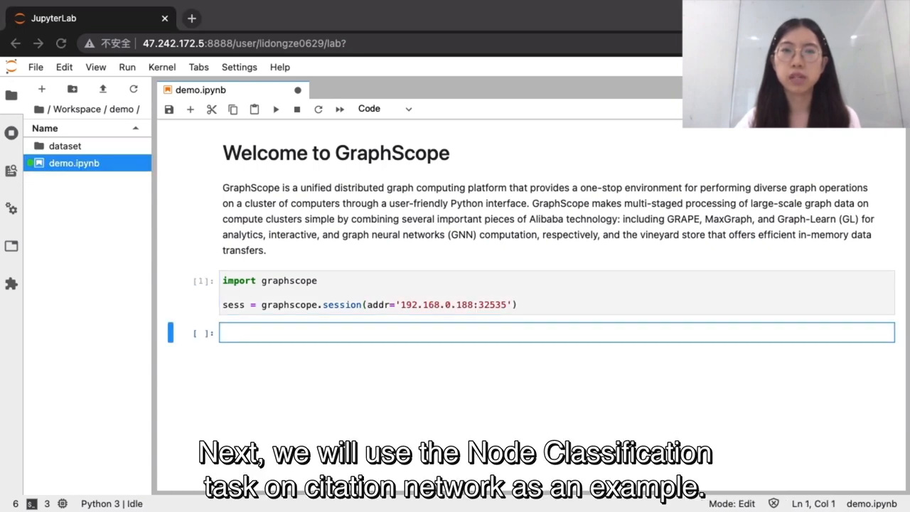
mouse_move(588, 413)
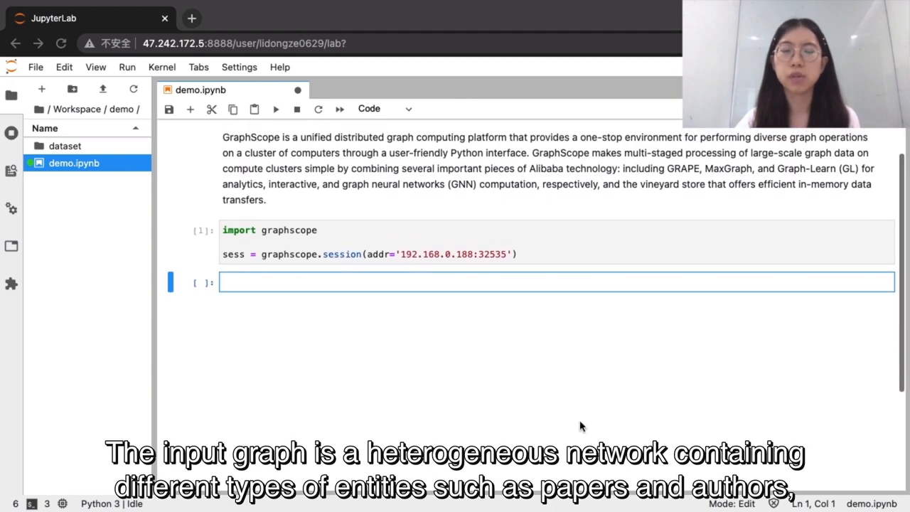
- Read ./dataset/paper.csv with pandas and preview it with data.head()
text(import pandas)
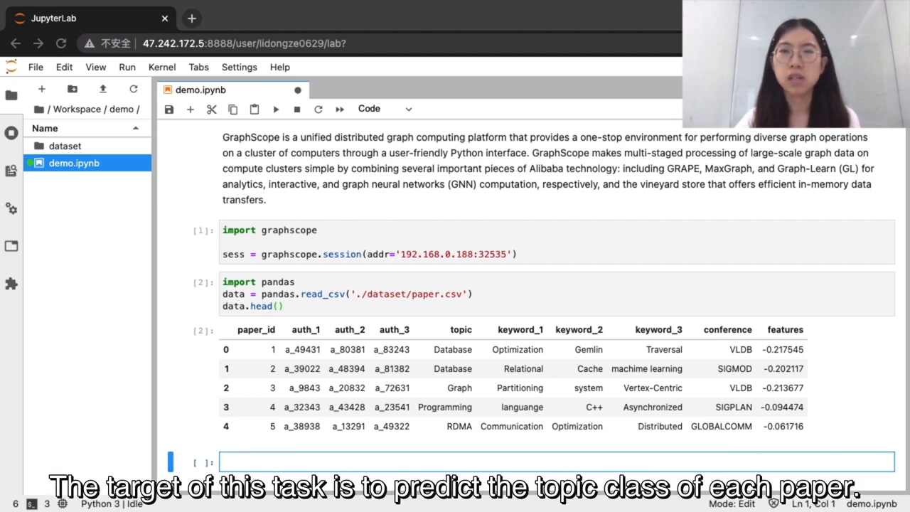
scroll(down, 3)
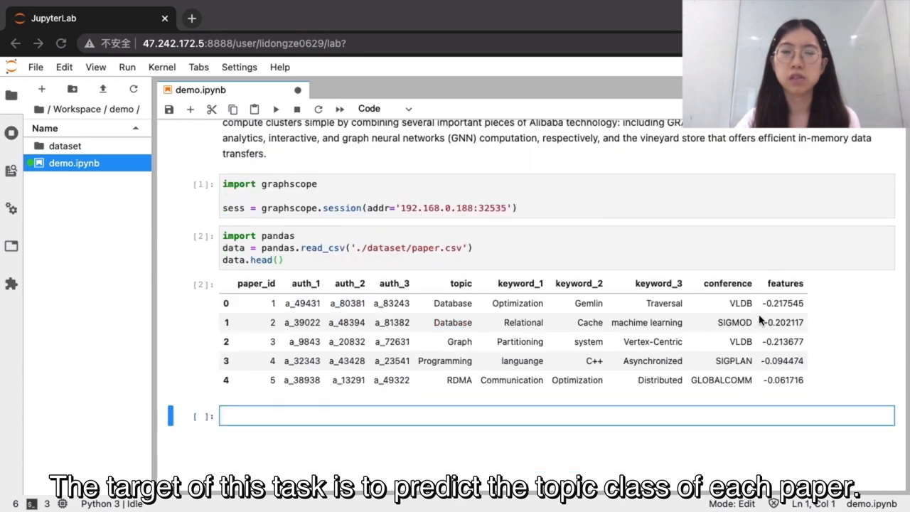
scroll(down, 3)
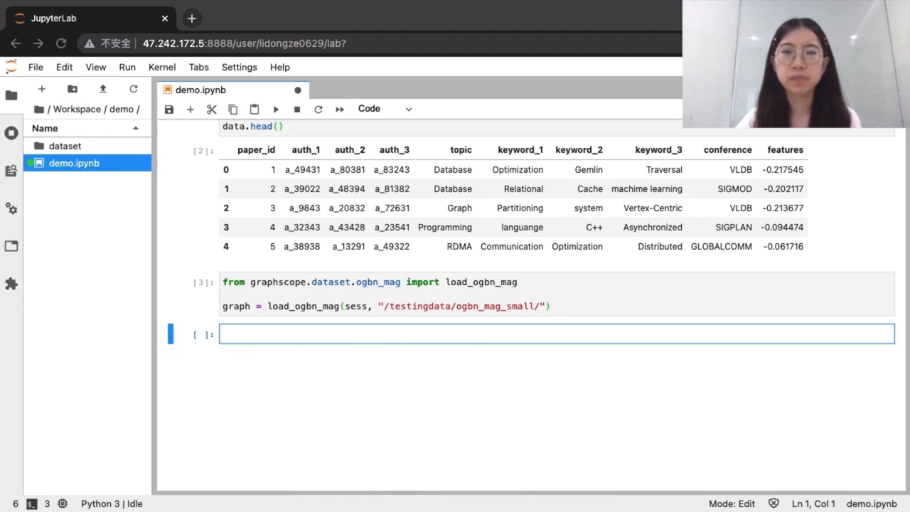
- Load the ogbn_mag_small graph via load_ogbn_mag into the session
scroll(down, 3)
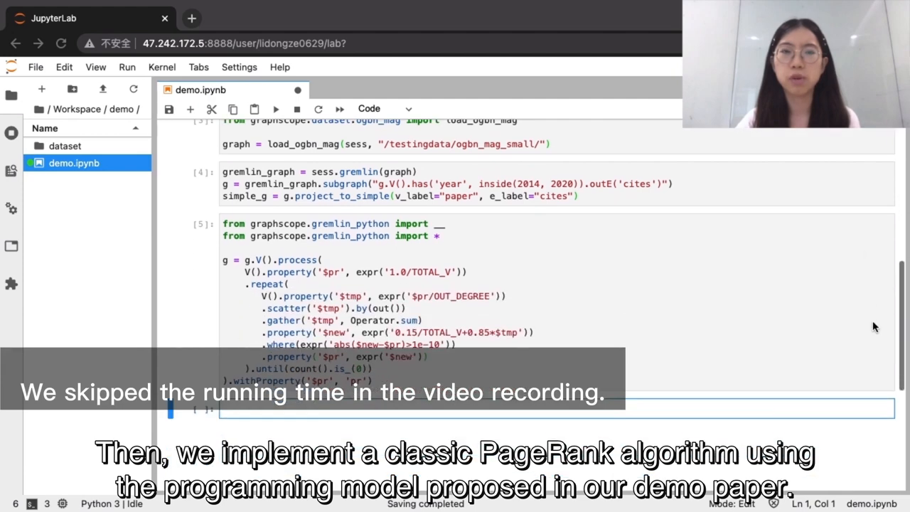
- Review the gremlin_graph subgraph and g.V().process PageRank cells
scroll(down, 3)
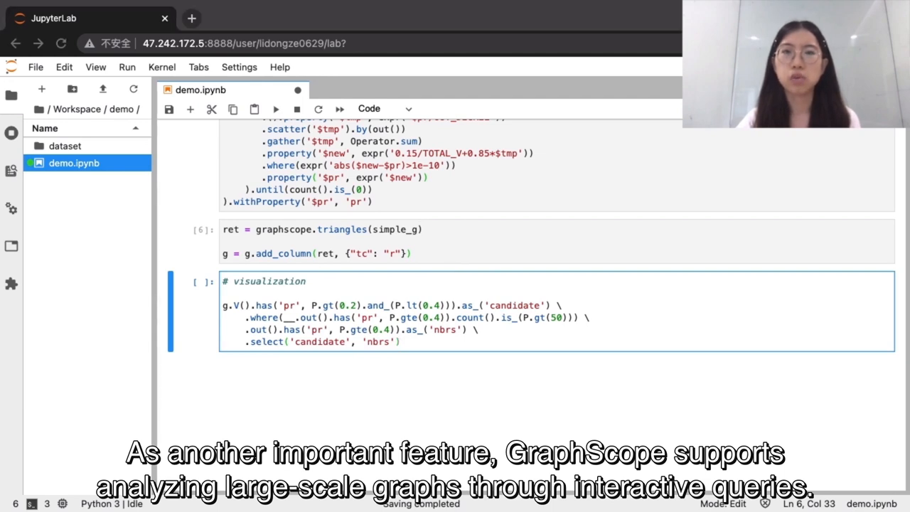
mouse_move(694, 352)
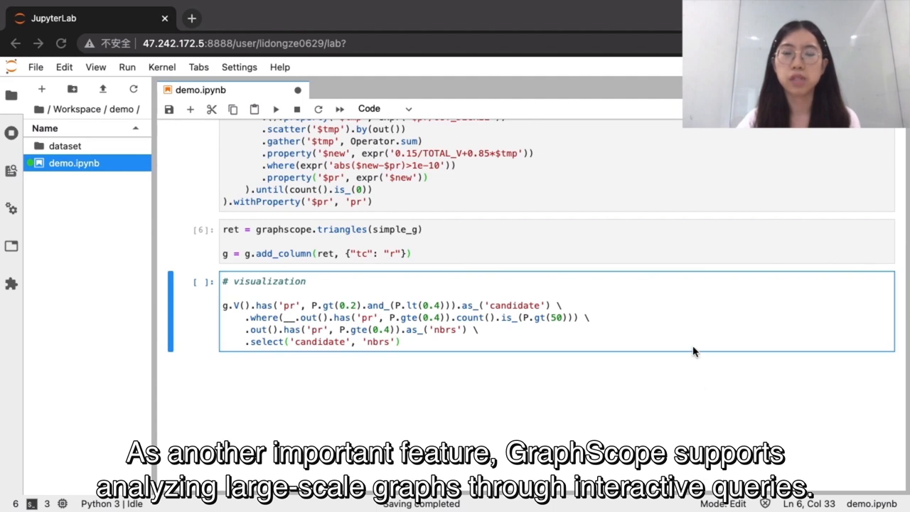
- Run the # visualization Gremlin query for mid-PageRank vertices with high-PageRank neighbours
key(shift+enter)
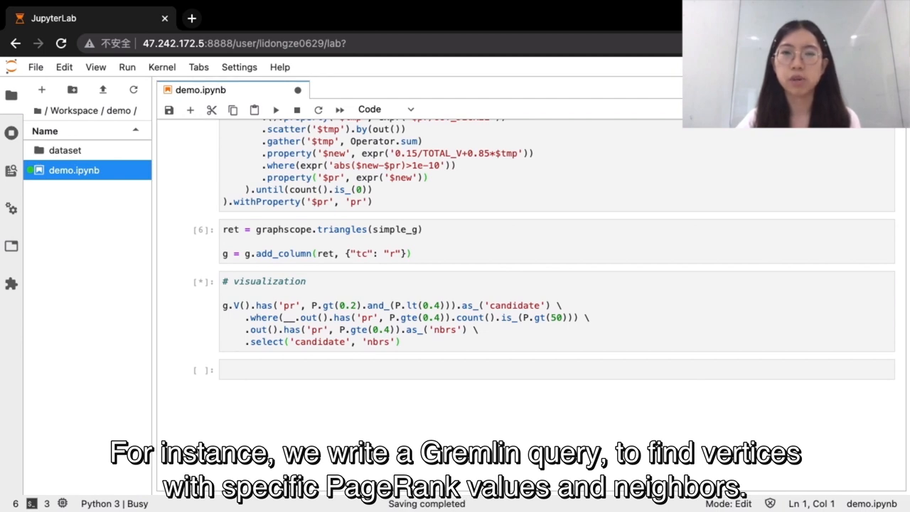
- View the rendered query graph and show Node Detail Information for paper node 13991
click(275, 109)
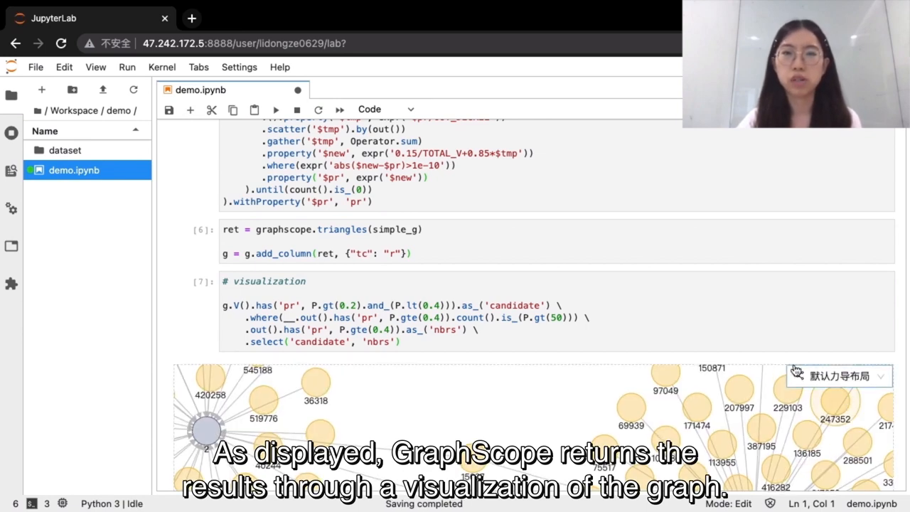
scroll(down, 3)
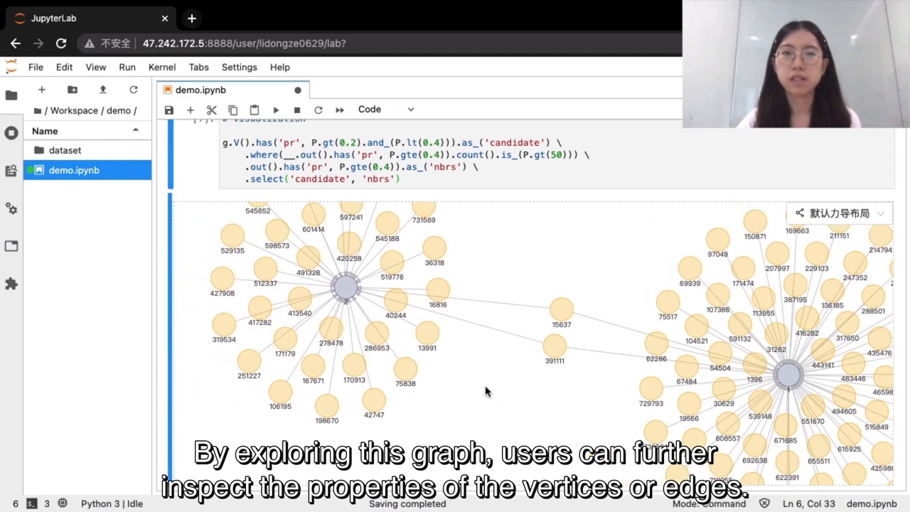
click(427, 334)
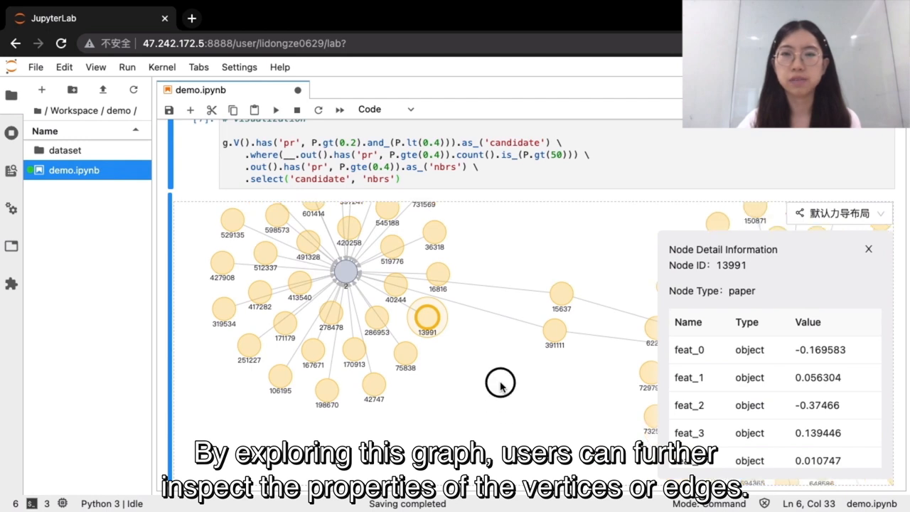
scroll(down, 3)
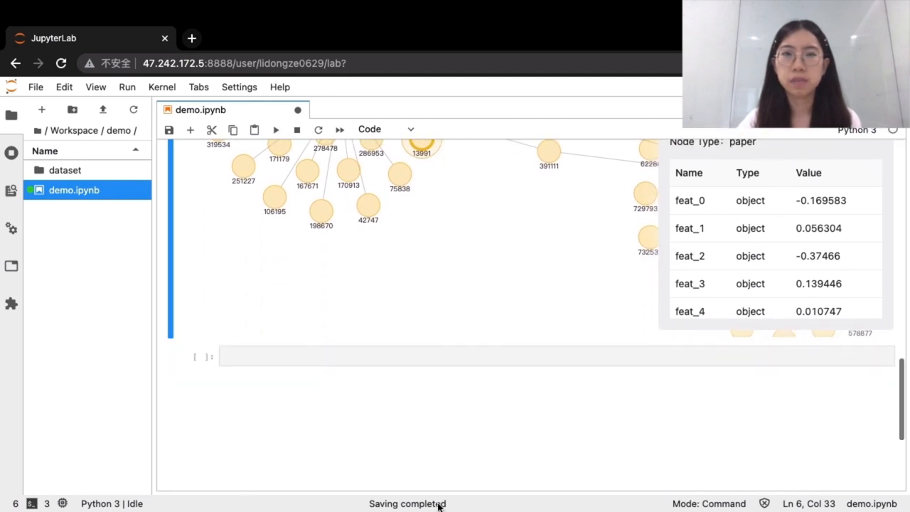
scroll(down, 3)
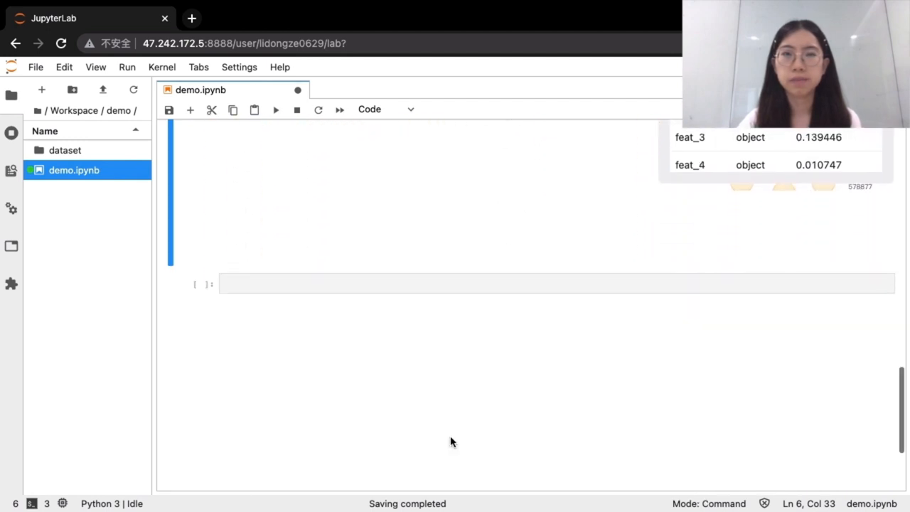
mouse_move(494, 431)
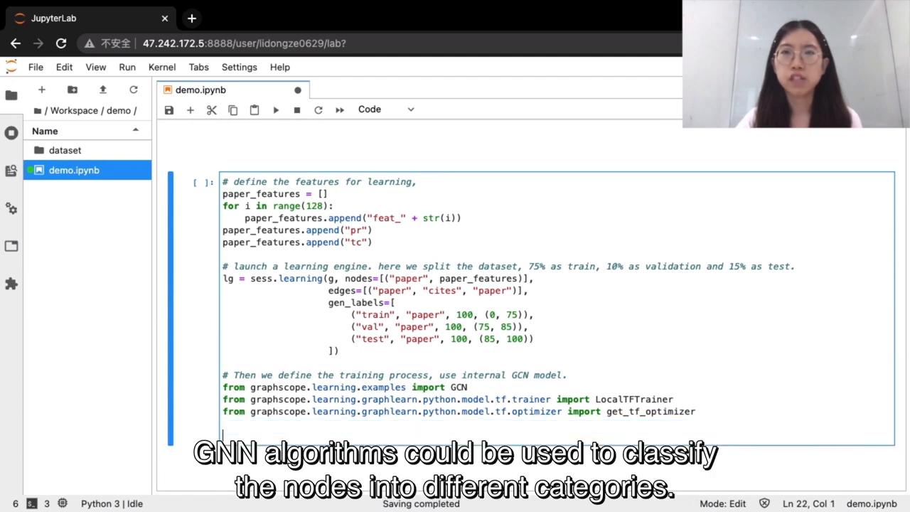
- Review the paper_features, sess.learning and GCN config cells, then run train(config, lg)
scroll(down, 3)
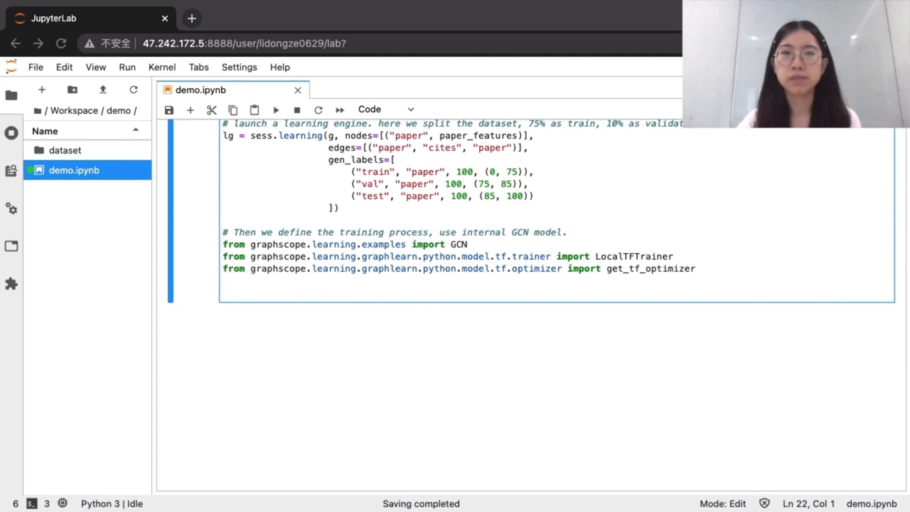
mouse_move(497, 432)
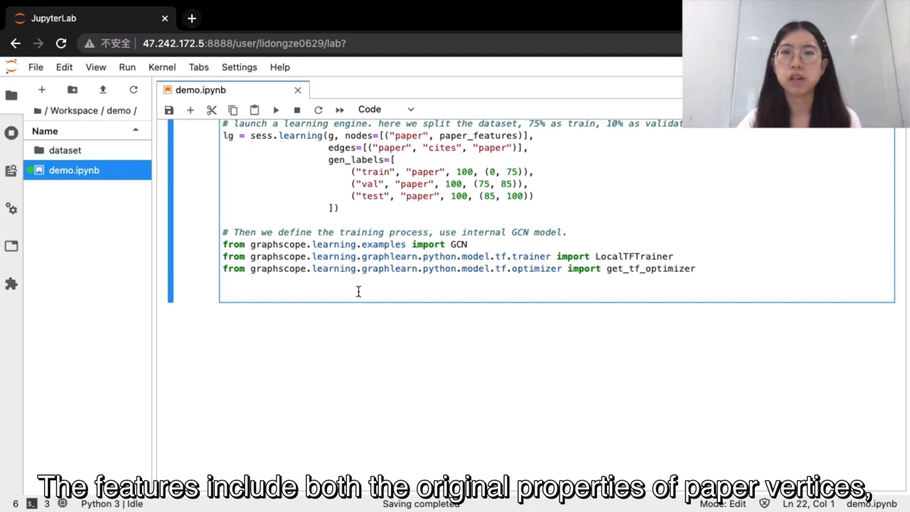
scroll(down, 3)
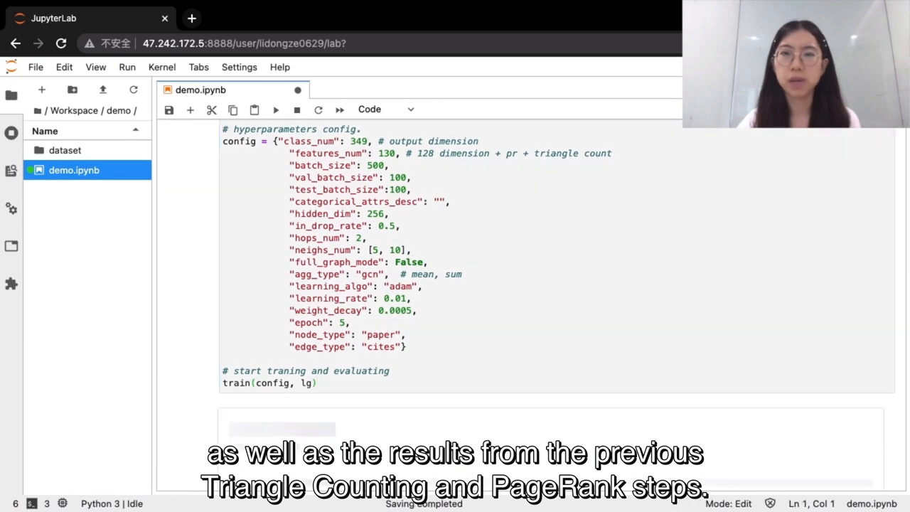
click(276, 109)
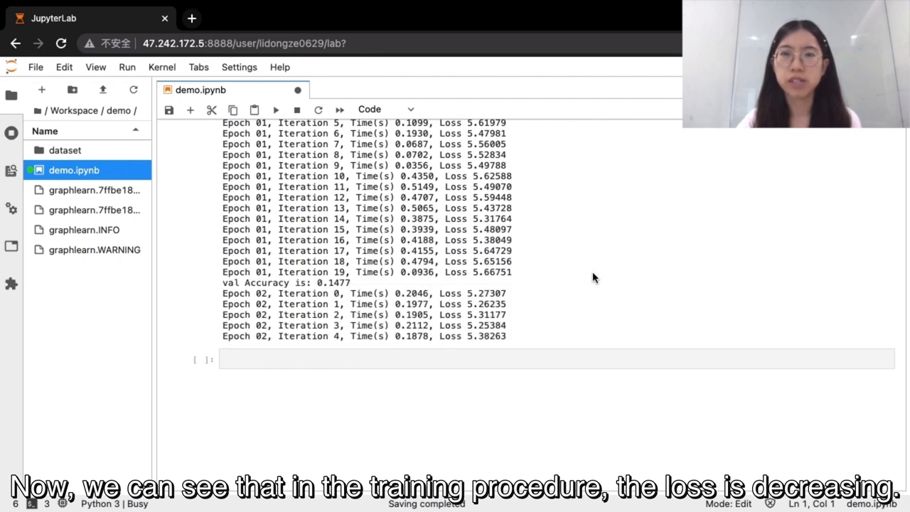
- Follow the training log to epoch 04, validation accuracy 0.1507 and test accuracy 0.1333
scroll(down, 3)
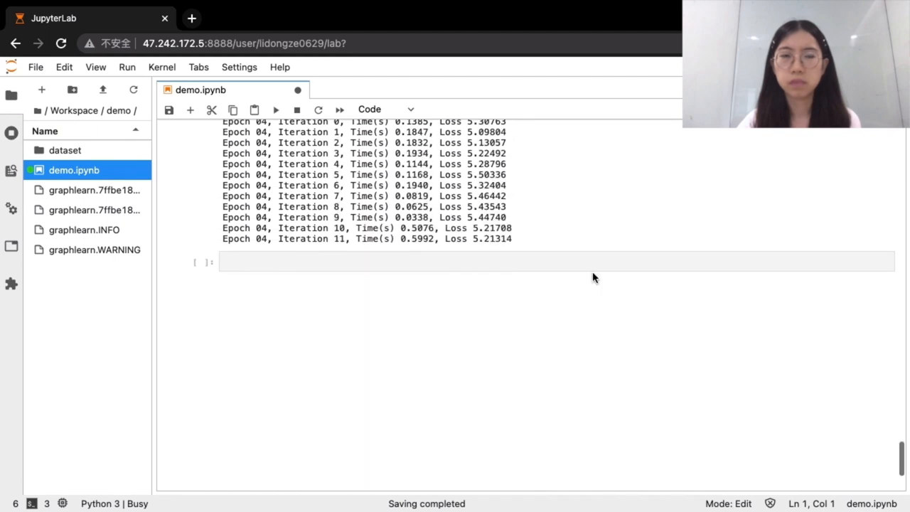
scroll(down, 3)
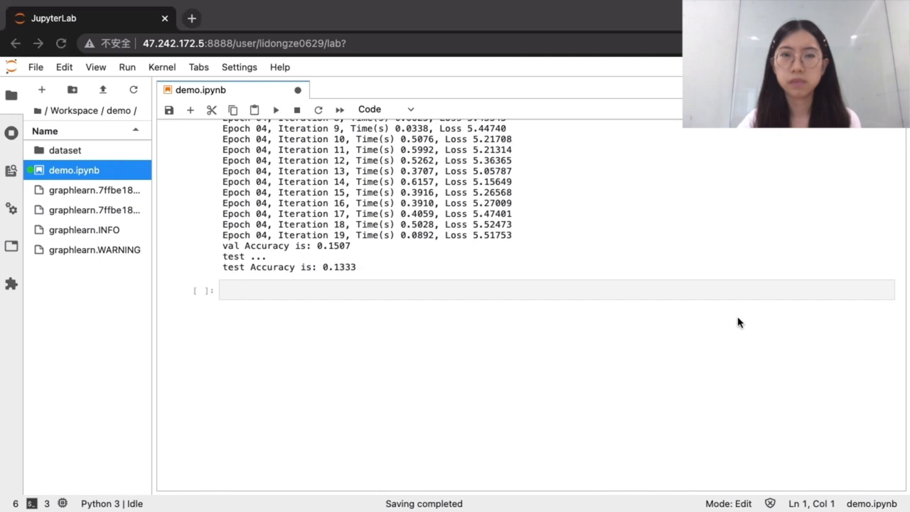
click(574, 284)
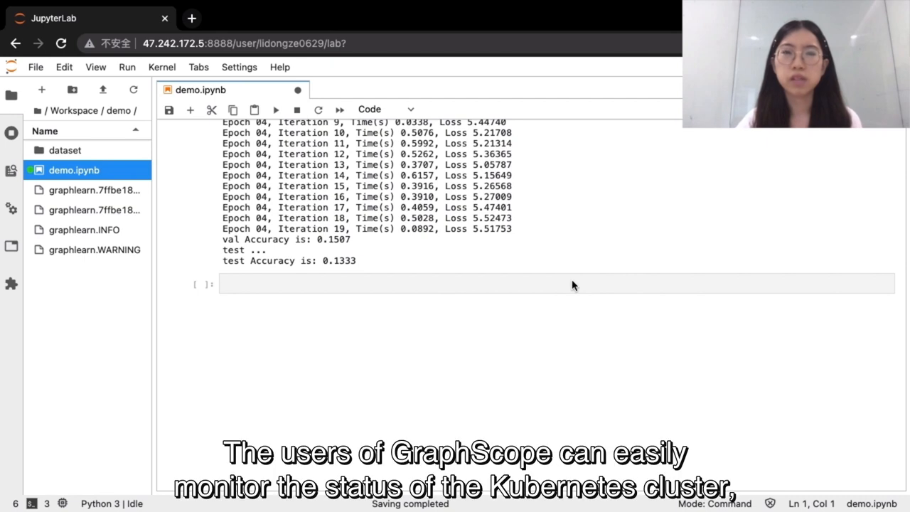
- Run sess.monitor() to view the cluster components diagram, then write sess.close()
text(sess.monitor())
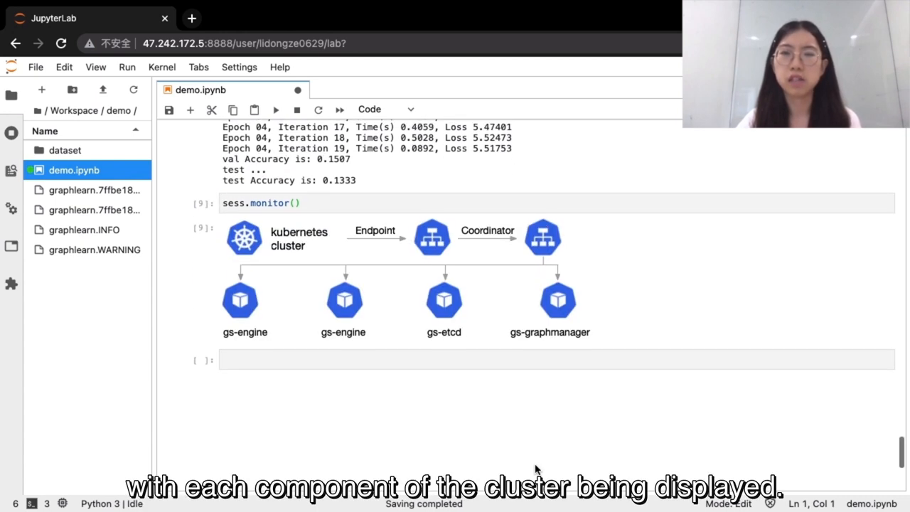
scroll(down, 3)
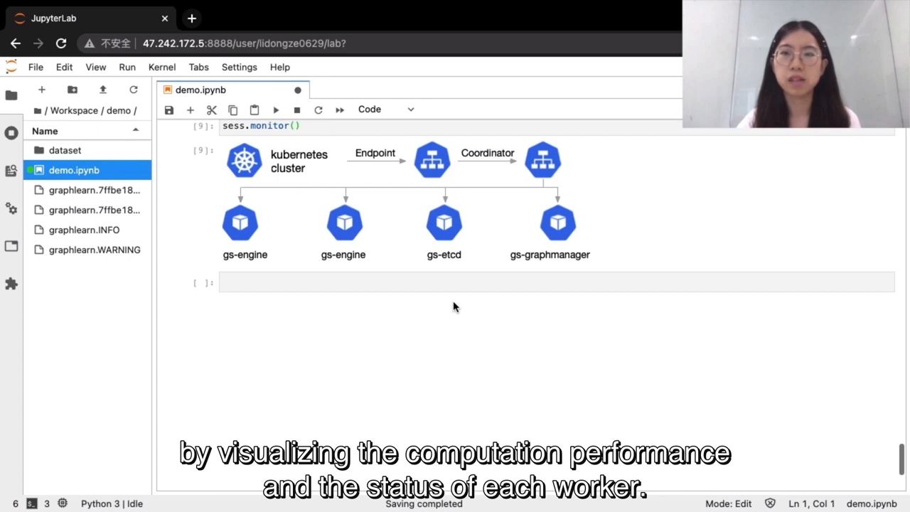
text(sess.close())
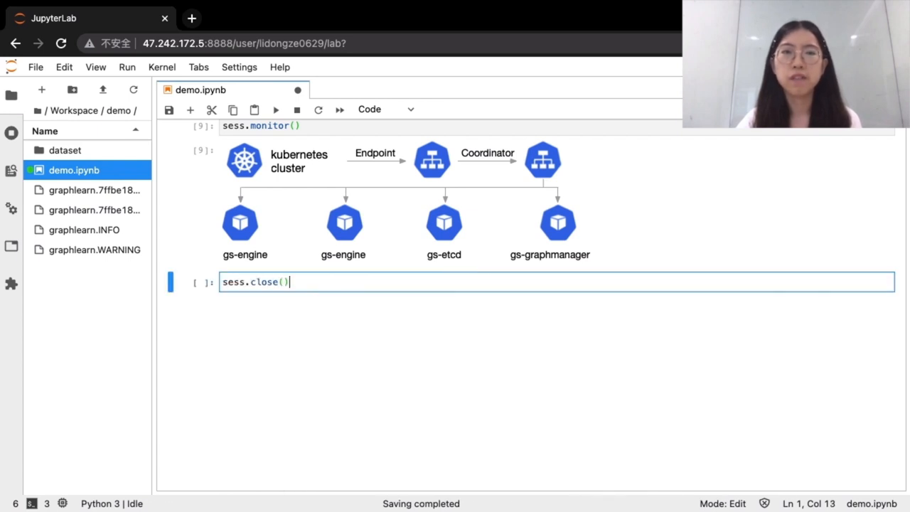